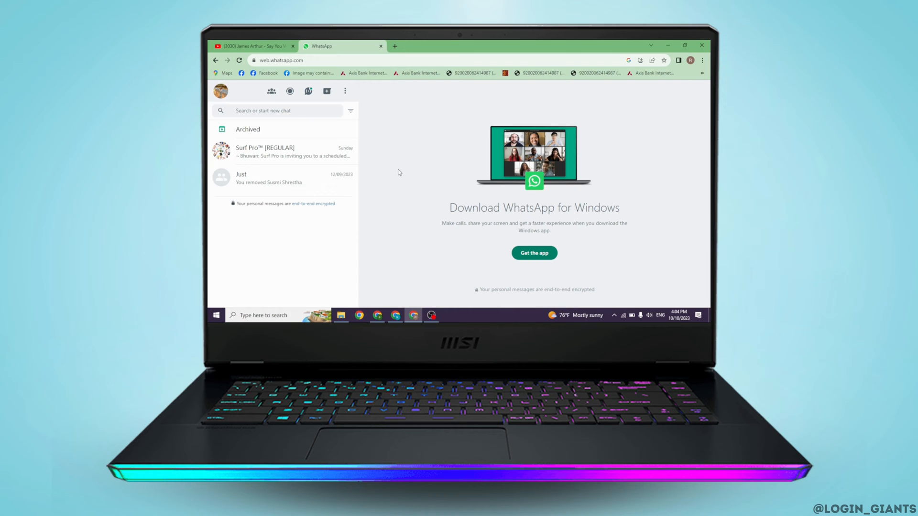
pyautogui.moveTo(428, 225)
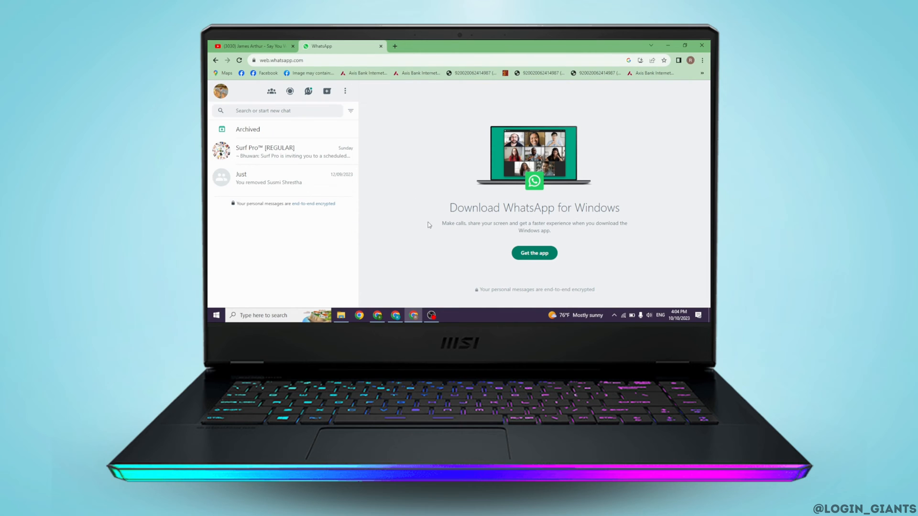
pyautogui.moveTo(425, 182)
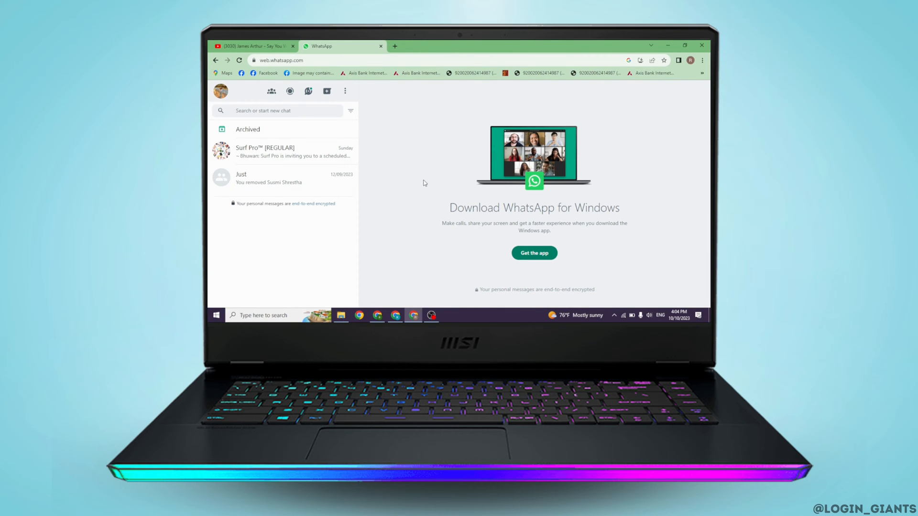
pyautogui.moveTo(391, 165)
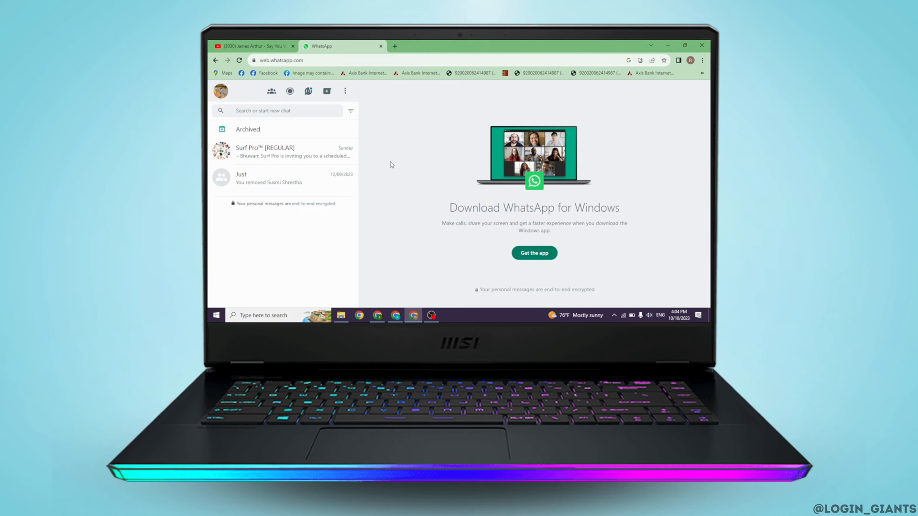
# Open Settings from the three-dot menu and go to the Privacy page.
pyautogui.click(344, 91)
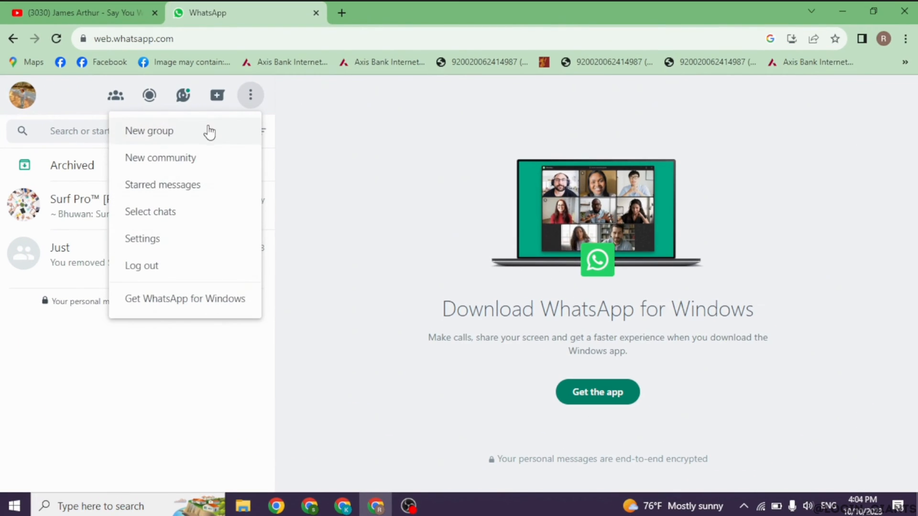
pyautogui.click(142, 238)
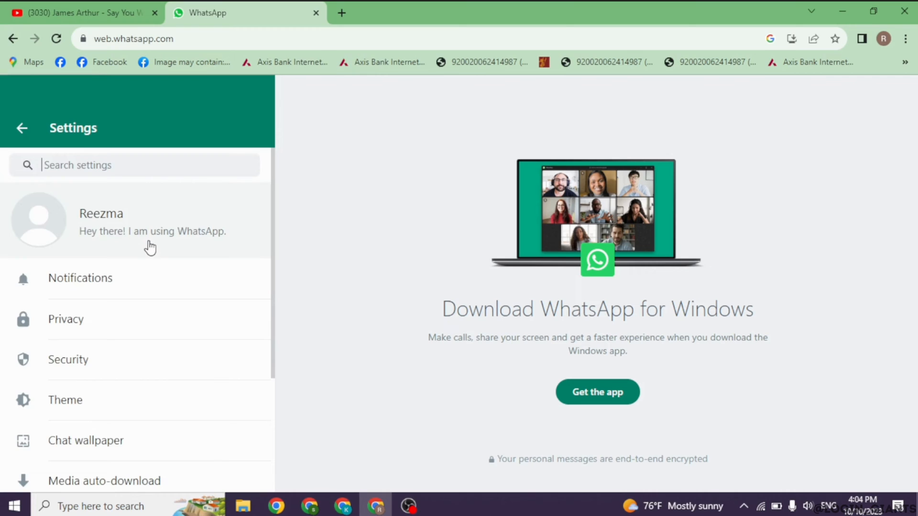
pyautogui.scroll(-3)
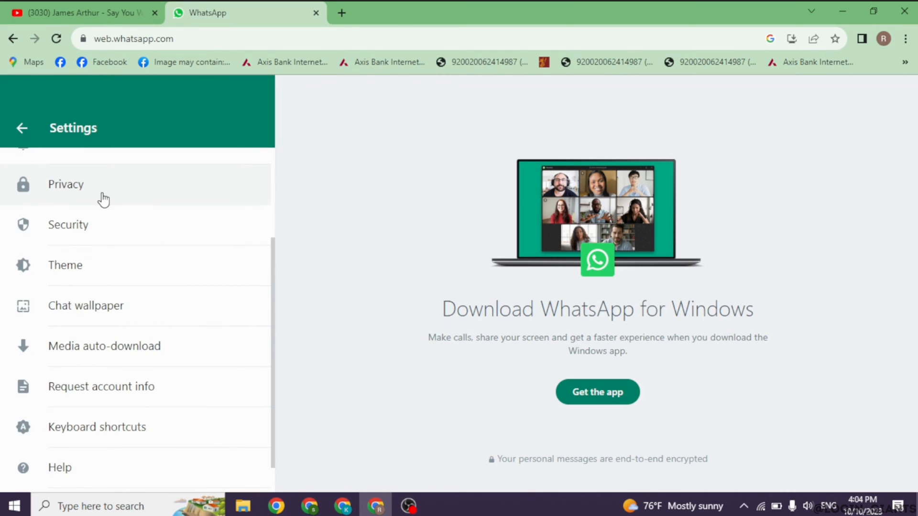
pyautogui.click(65, 184)
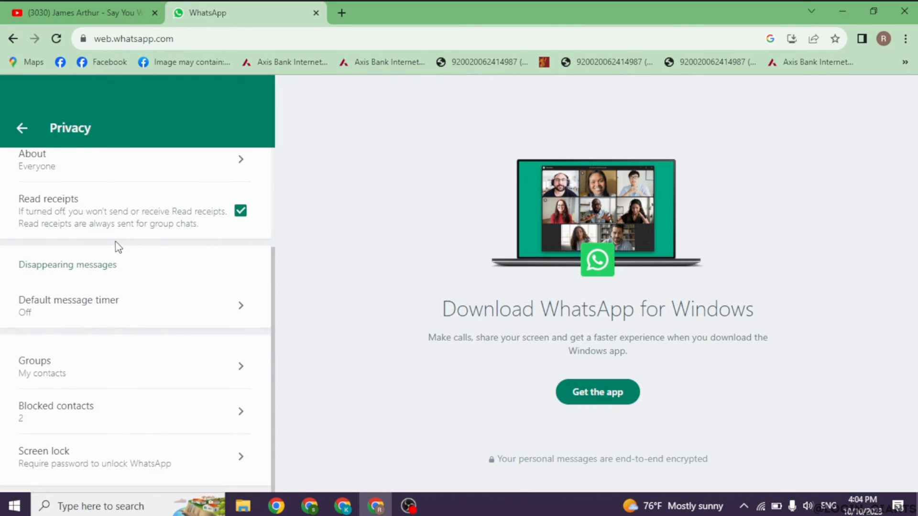
pyautogui.moveTo(46, 462)
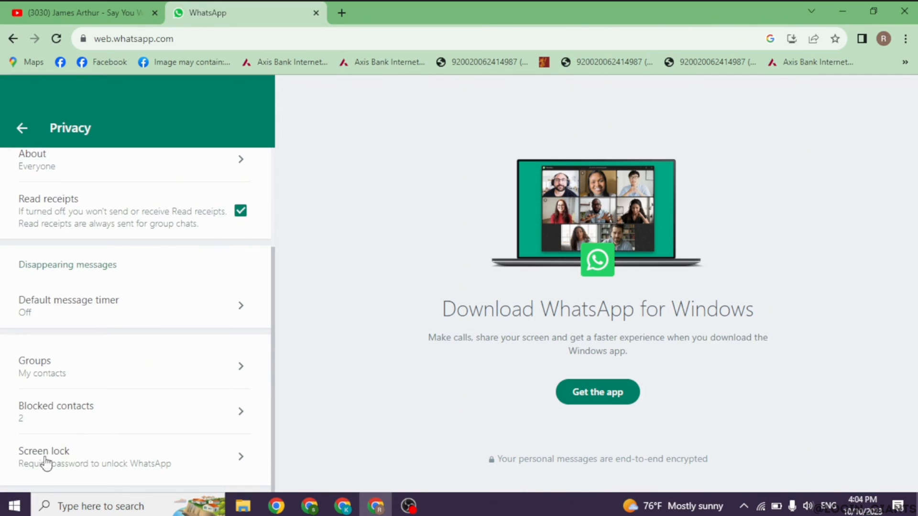
# Turn on Screen lock and set the device password to 'password'.
pyautogui.click(44, 457)
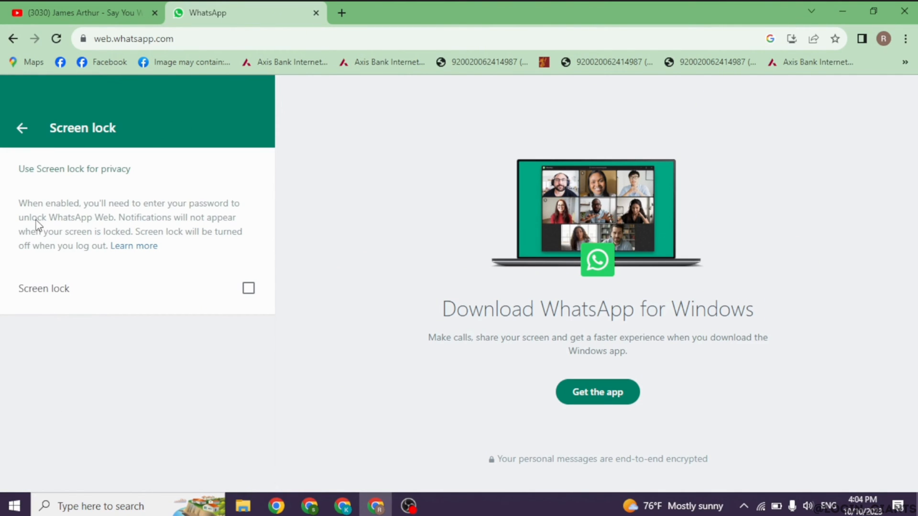
pyautogui.moveTo(60, 224)
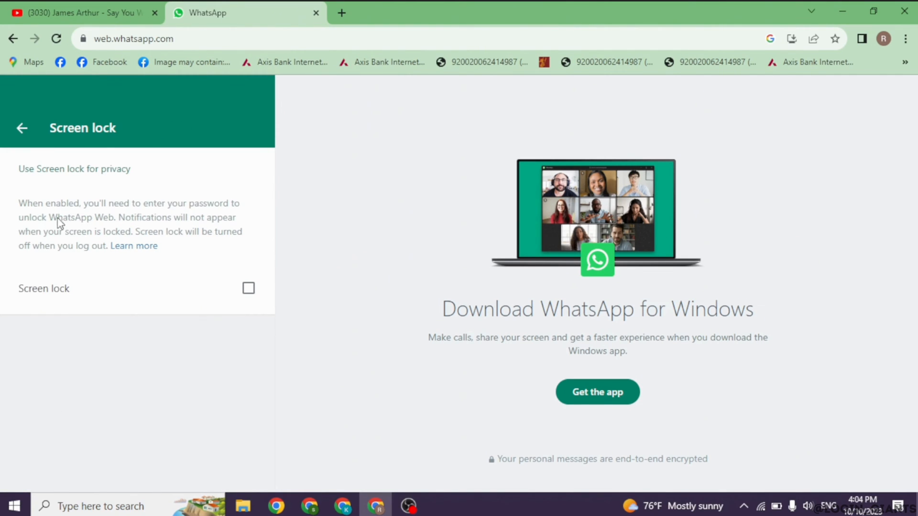
pyautogui.moveTo(54, 243)
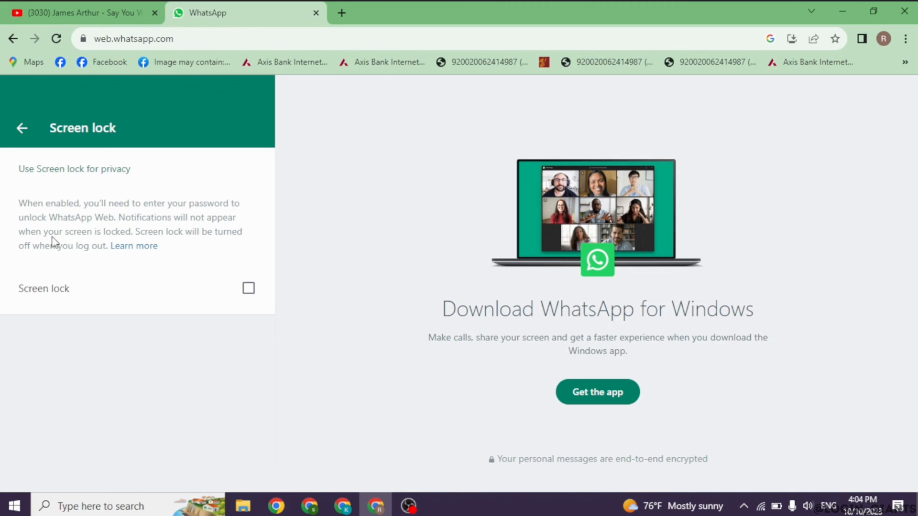
pyautogui.moveTo(41, 254)
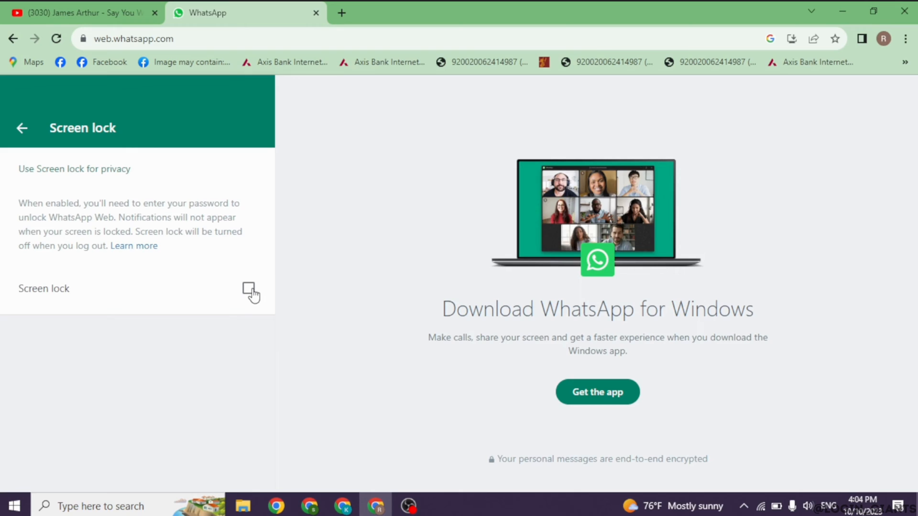
pyautogui.click(249, 293)
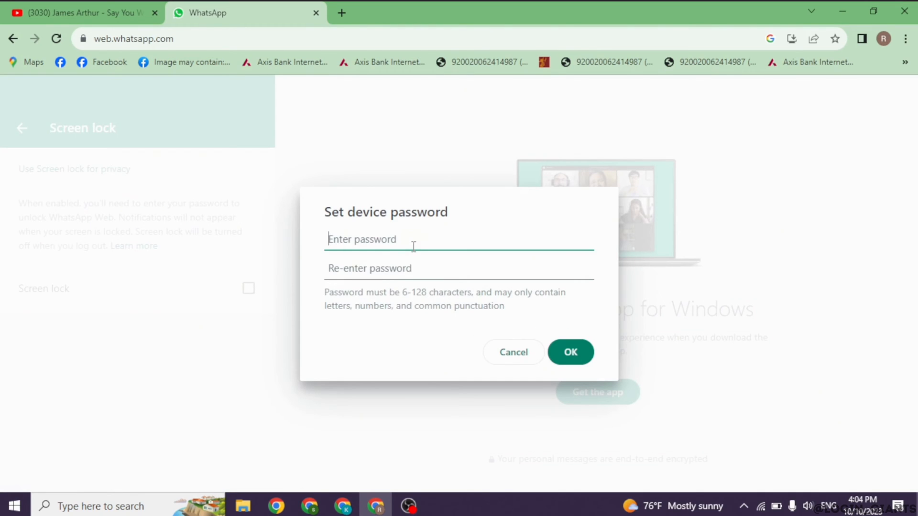
pyautogui.click(570, 352)
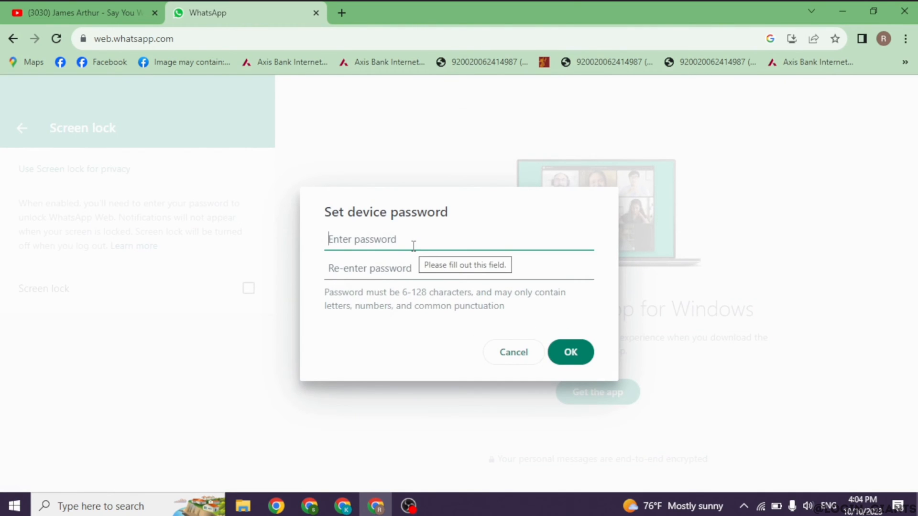
pyautogui.write('password')
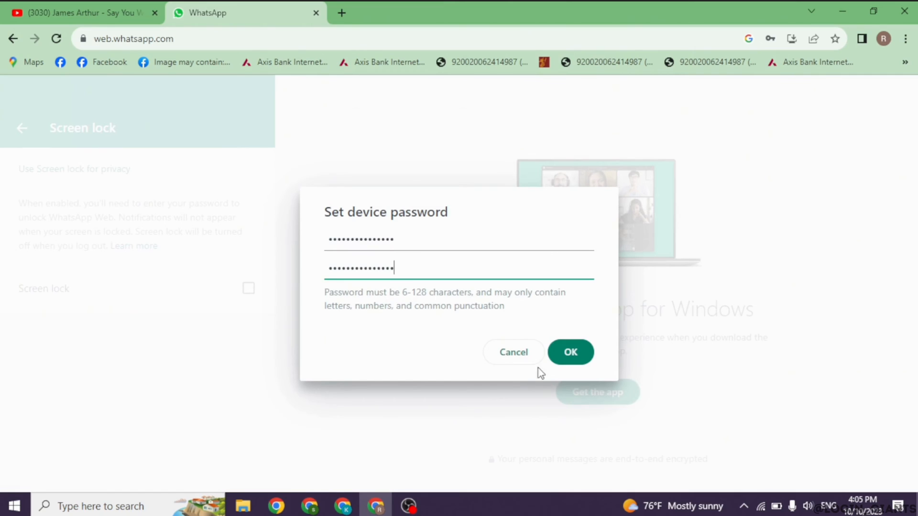
pyautogui.click(570, 352)
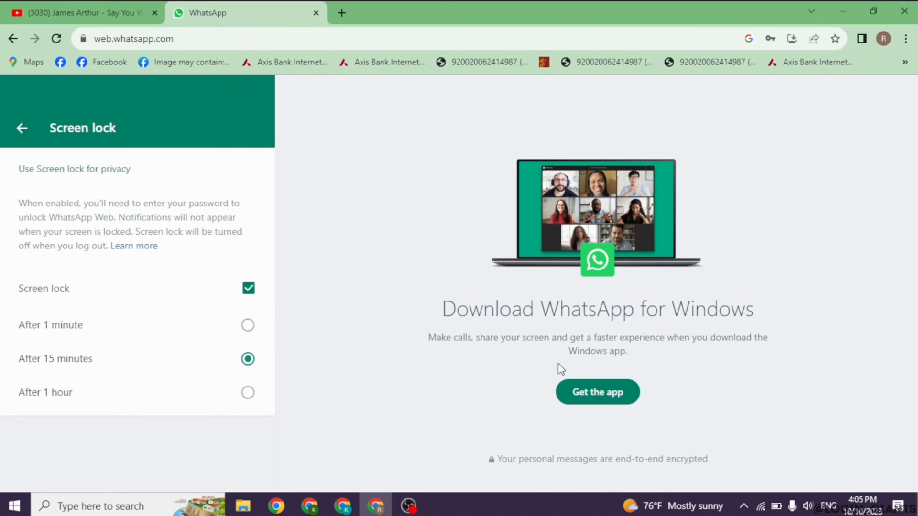
pyautogui.moveTo(108, 331)
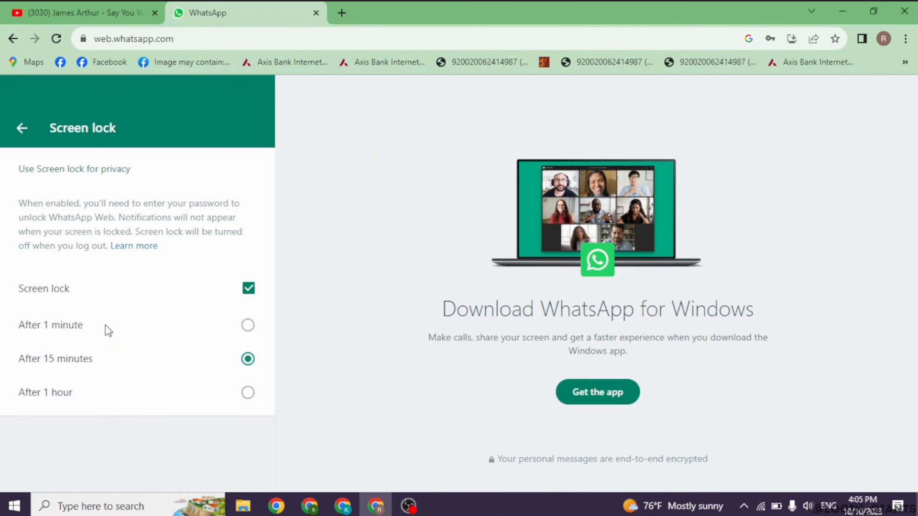
pyautogui.moveTo(153, 412)
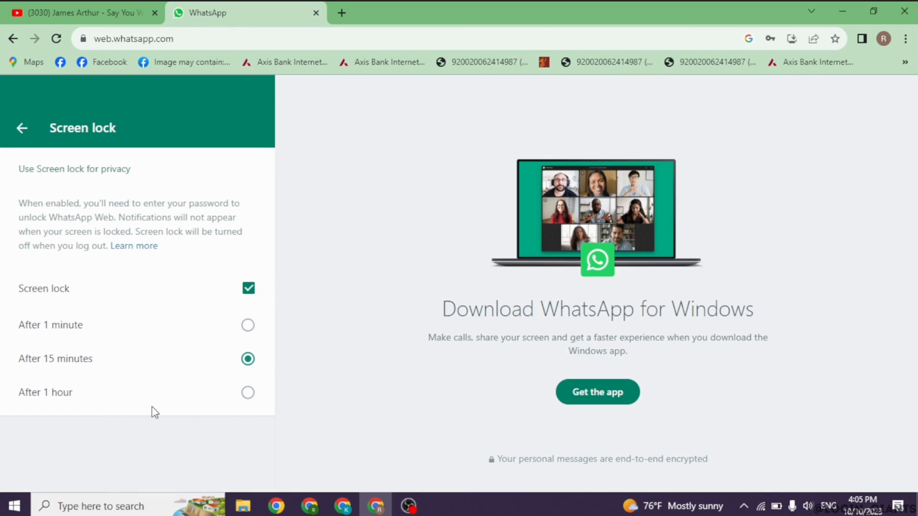
pyautogui.moveTo(248, 391)
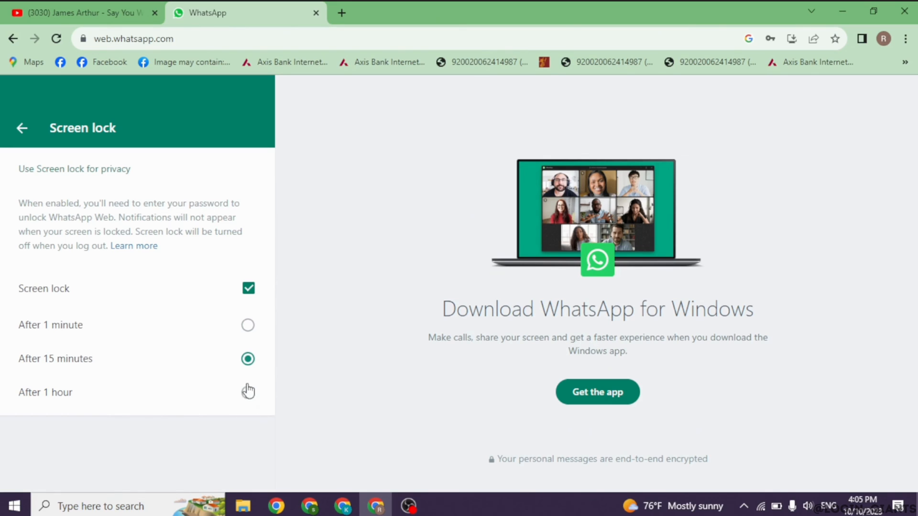
pyautogui.moveTo(248, 325)
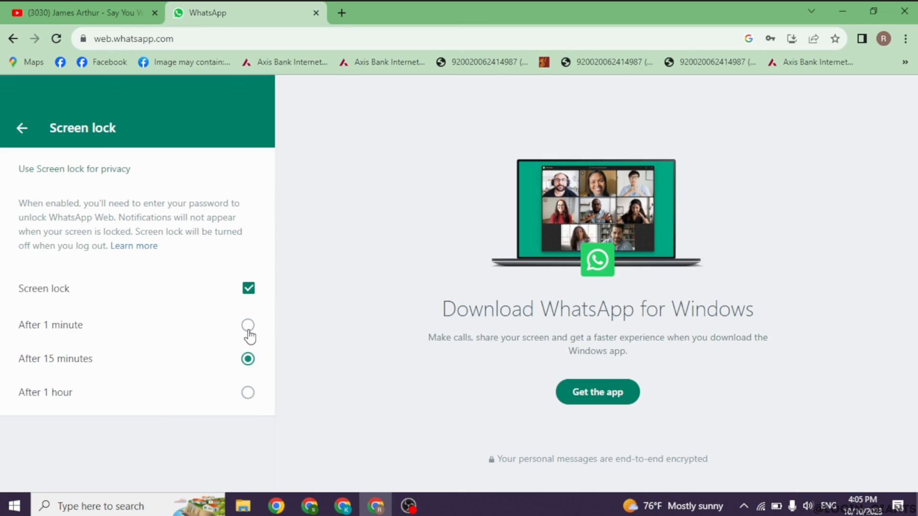
# Set the screen lock timer to 'After 1 minute' and leave the settings.
pyautogui.click(248, 325)
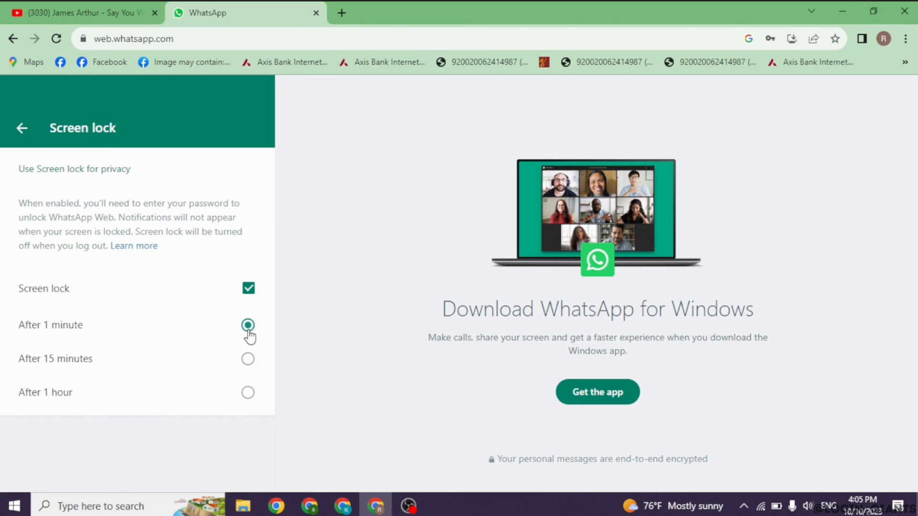
pyautogui.moveTo(41, 133)
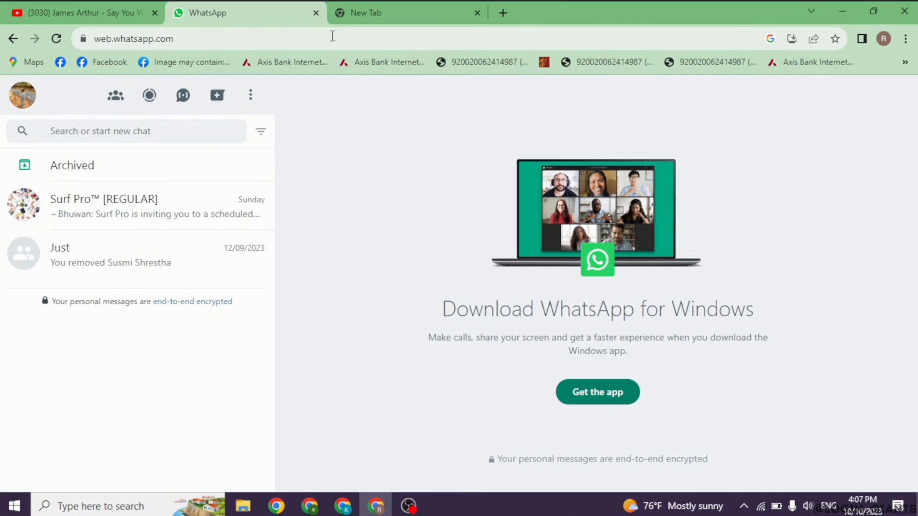
pyautogui.moveTo(284, 129)
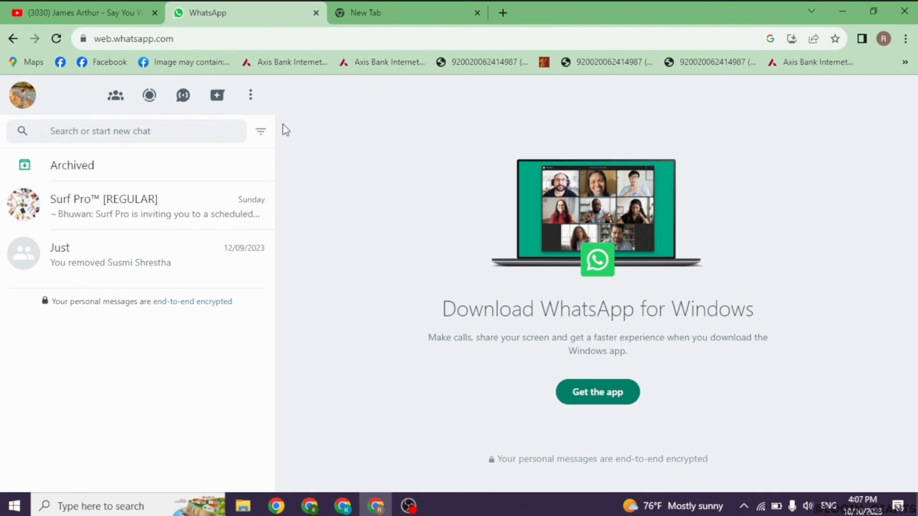
pyautogui.click(316, 13)
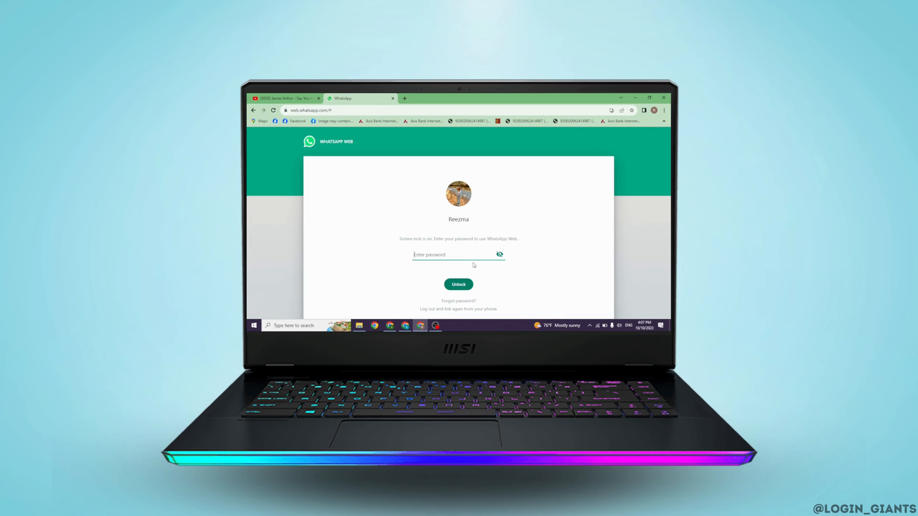
pyautogui.moveTo(482, 265)
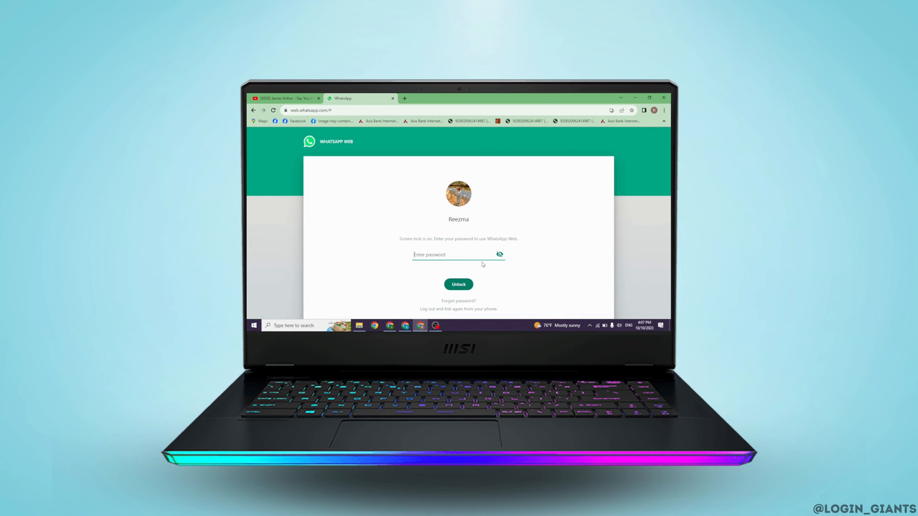
# Try unlocking with an empty password, prompting a reminder to enter it.
pyautogui.click(459, 285)
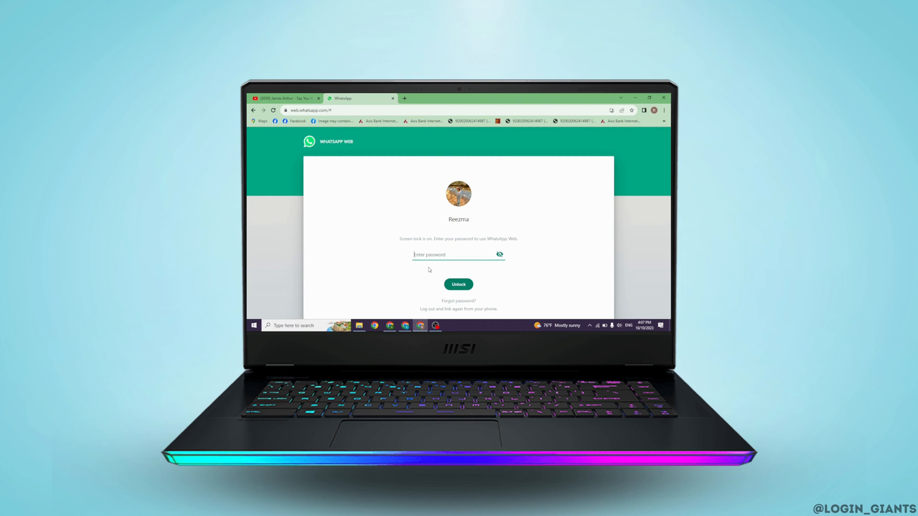
pyautogui.click(459, 285)
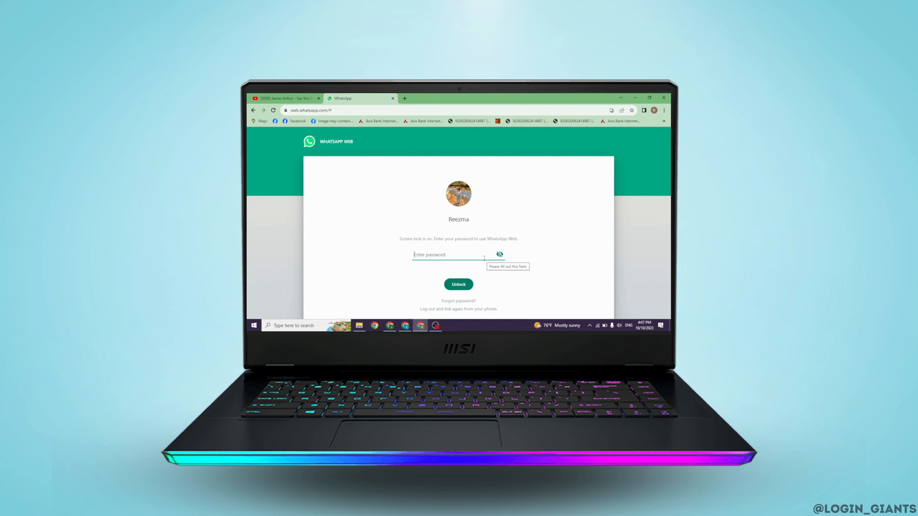